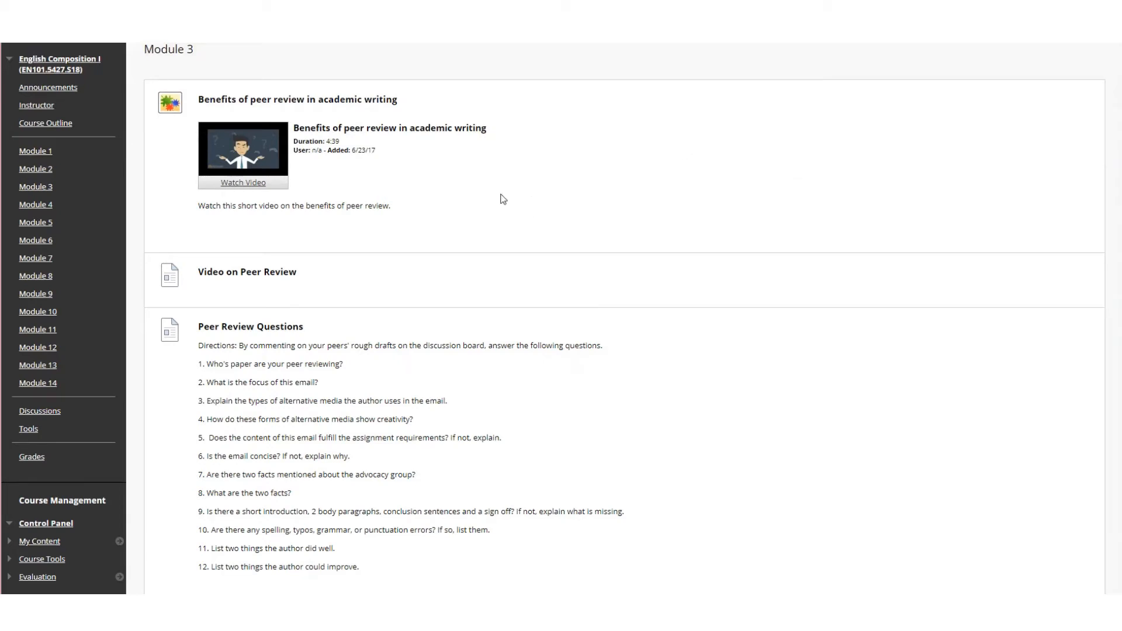
{"action": "mouse_move", "coordinate": [365, 201]}
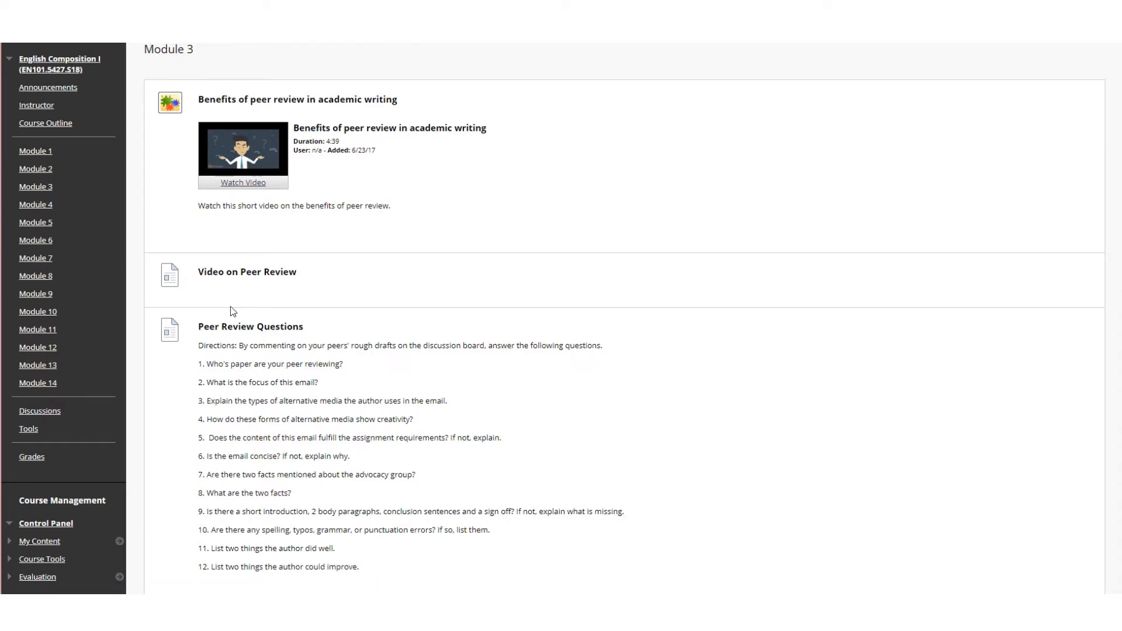
{"action": "mouse_move", "coordinate": [191, 329]}
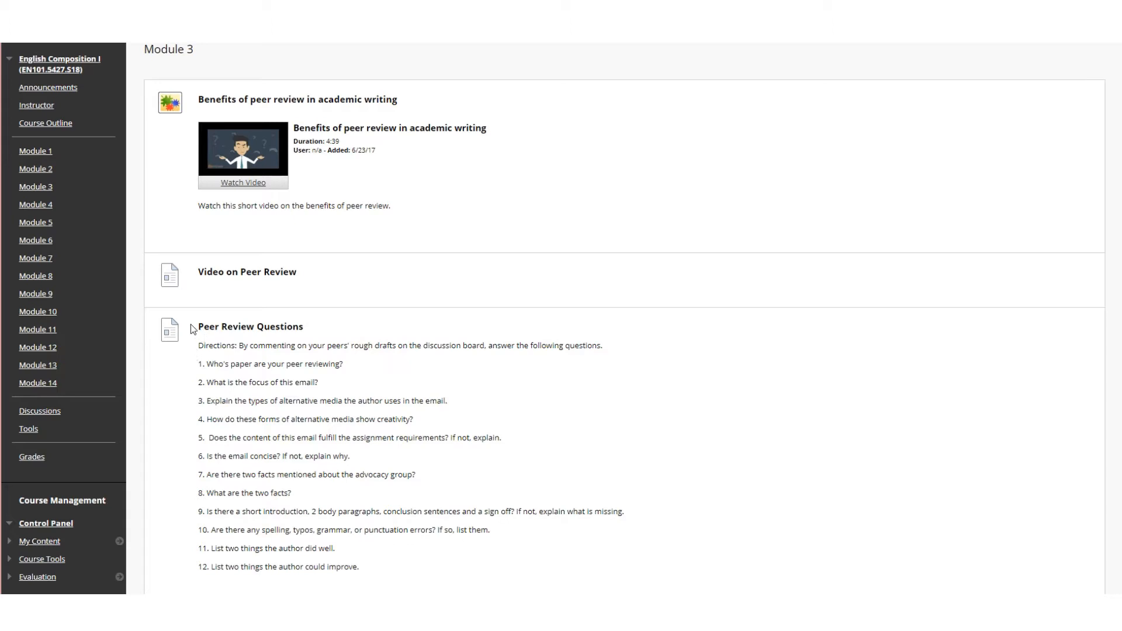
{"action": "mouse_move", "coordinate": [223, 358]}
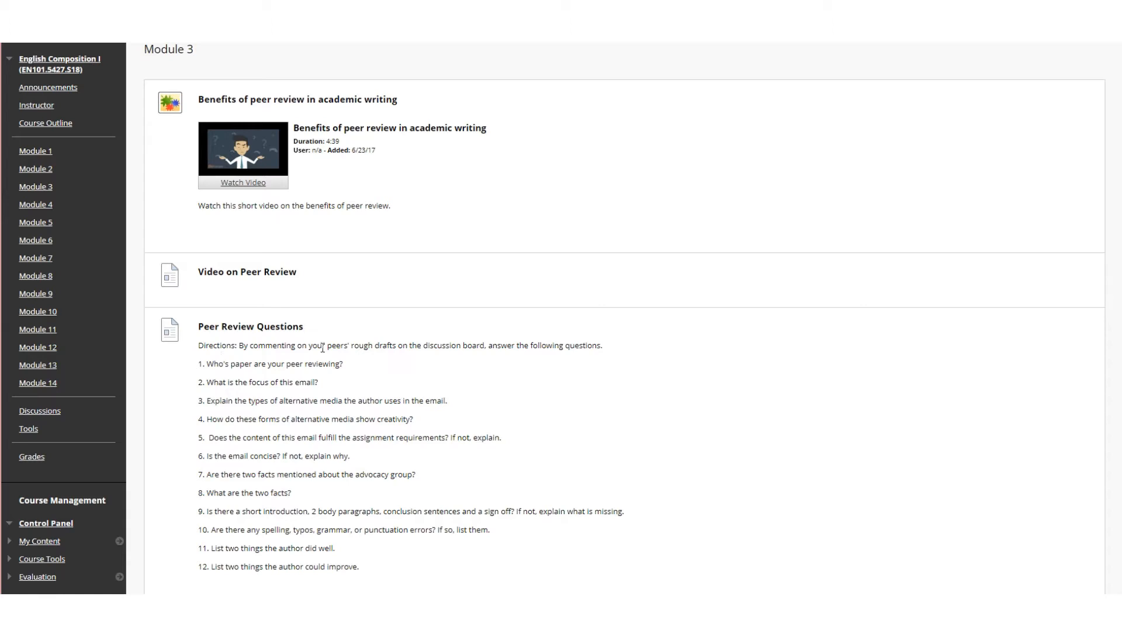
{"action": "mouse_move", "coordinate": [389, 357]}
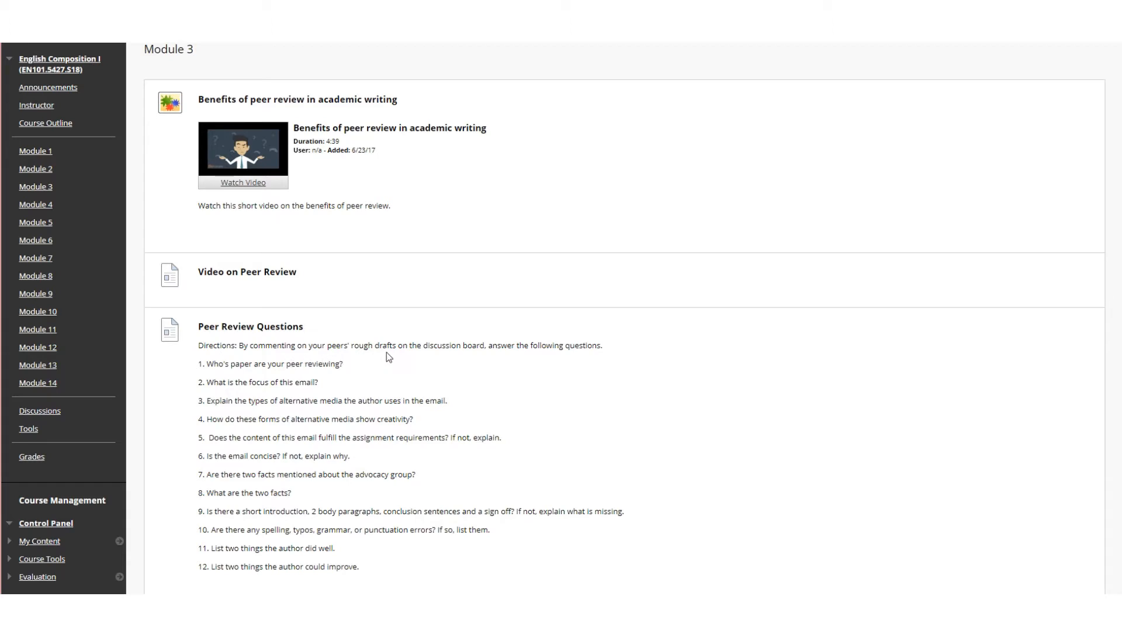
{"action": "mouse_move", "coordinate": [478, 357]}
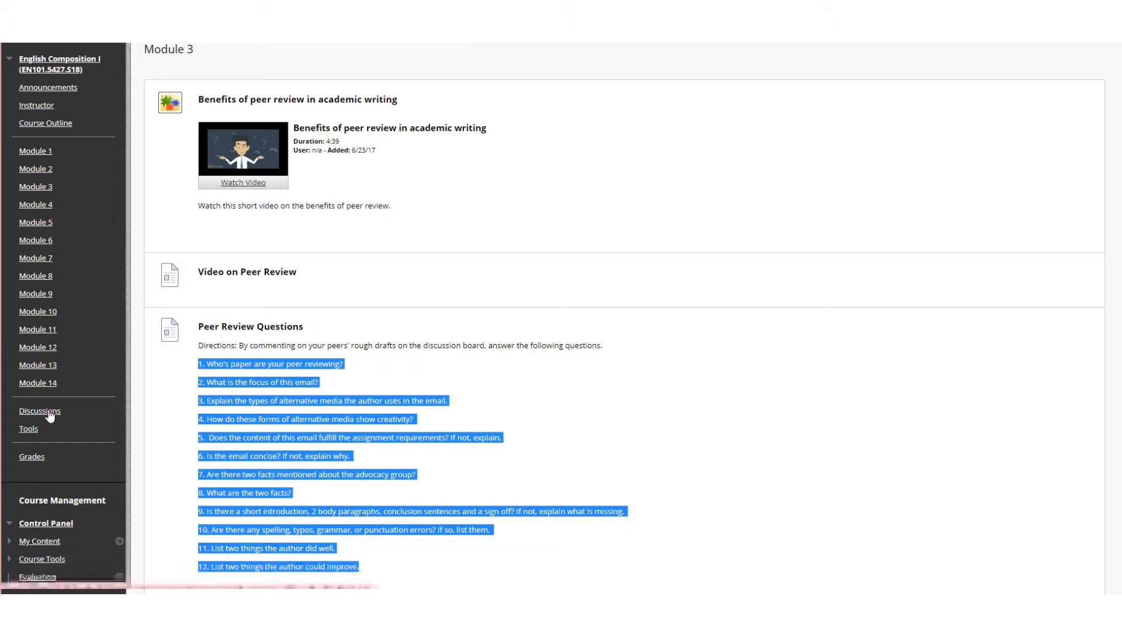
Head to the course Discussions area from the Module 3 page.
{"action": "left_click", "coordinate": [39, 411]}
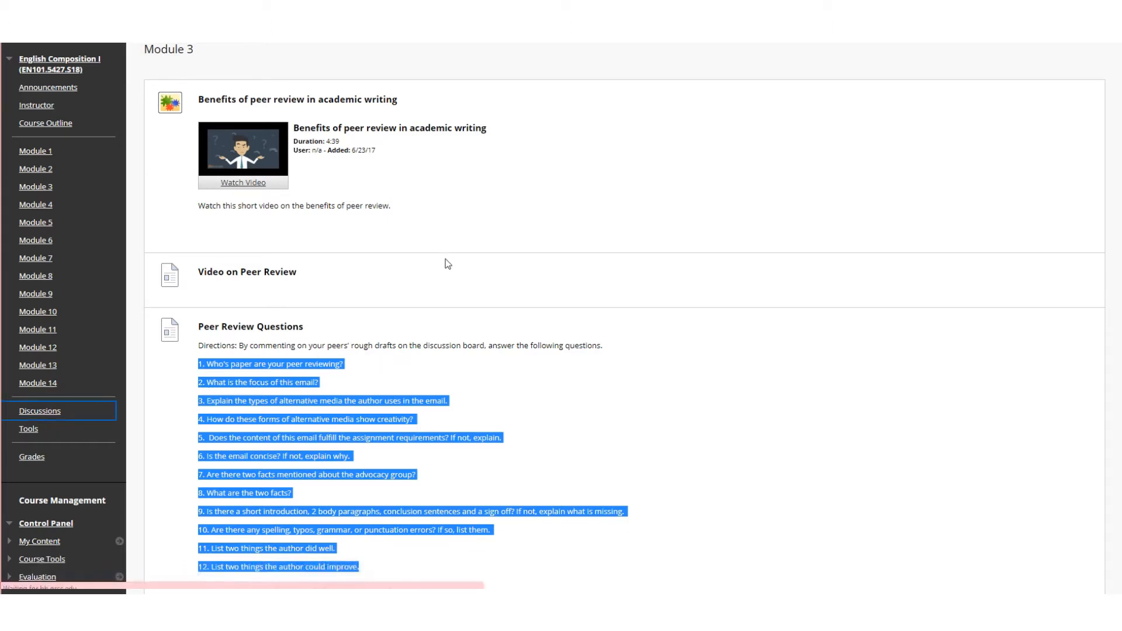
Open Discussions in the course menu to list the forums.
{"action": "left_click", "coordinate": [39, 411]}
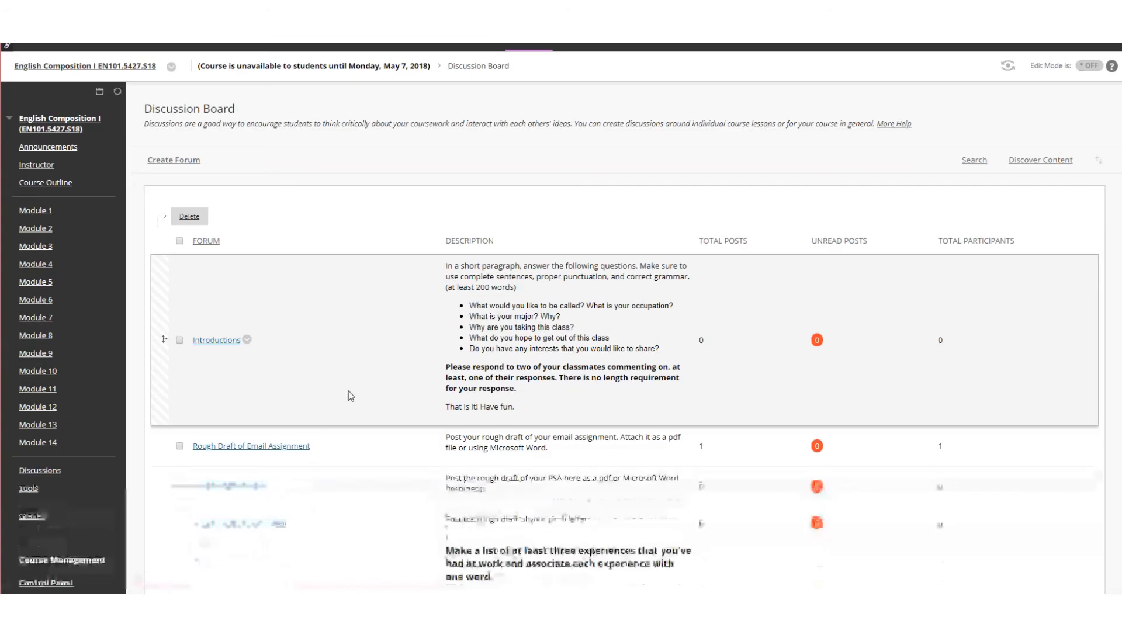
{"action": "scroll", "scroll_direction": "up", "scroll_amount": 3}
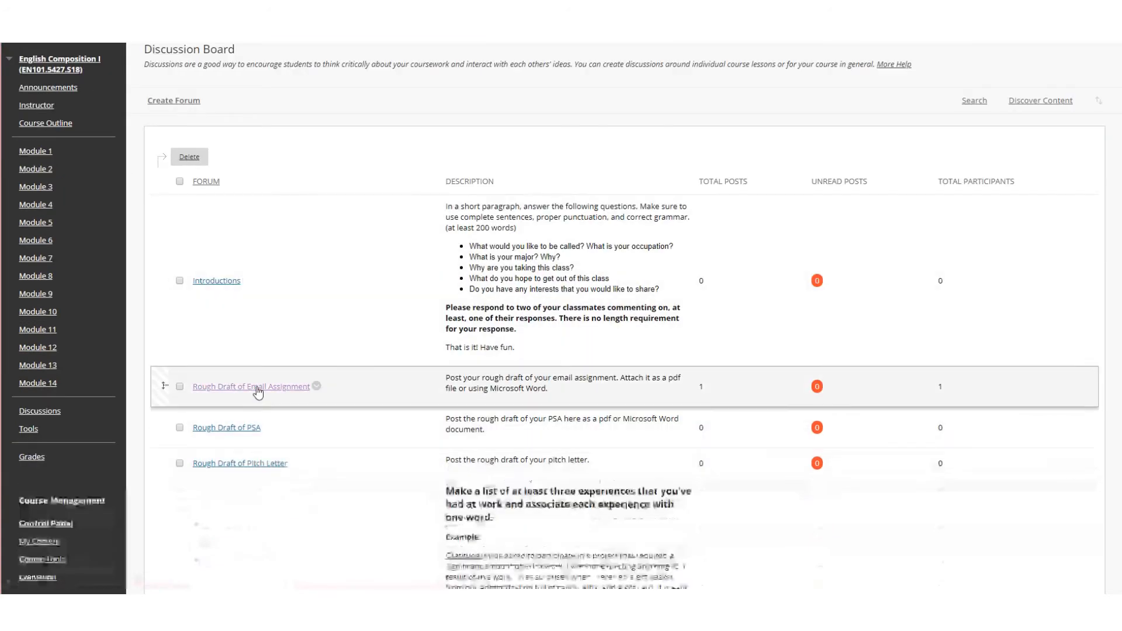
{"action": "mouse_move", "coordinate": [257, 391]}
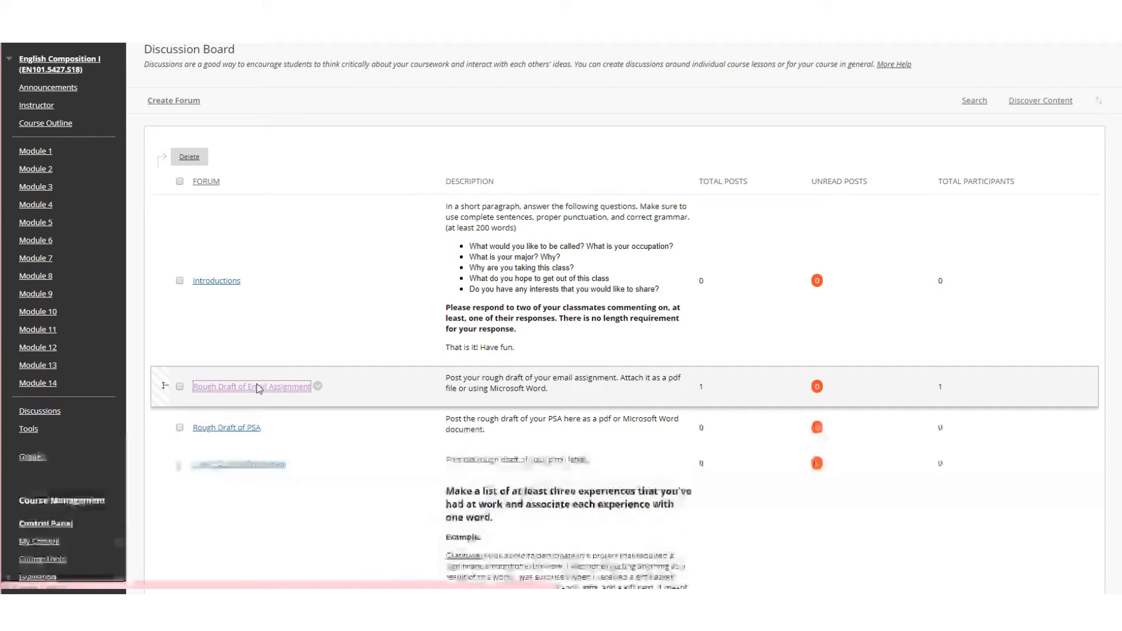
{"action": "left_click", "coordinate": [251, 387]}
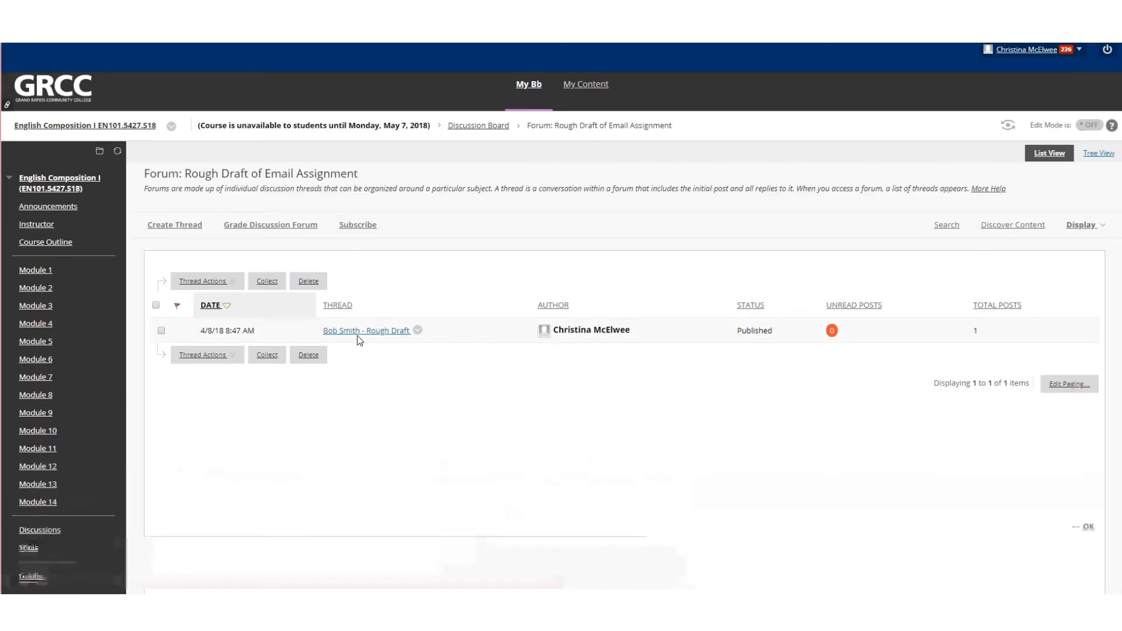
{"action": "mouse_move", "coordinate": [367, 331]}
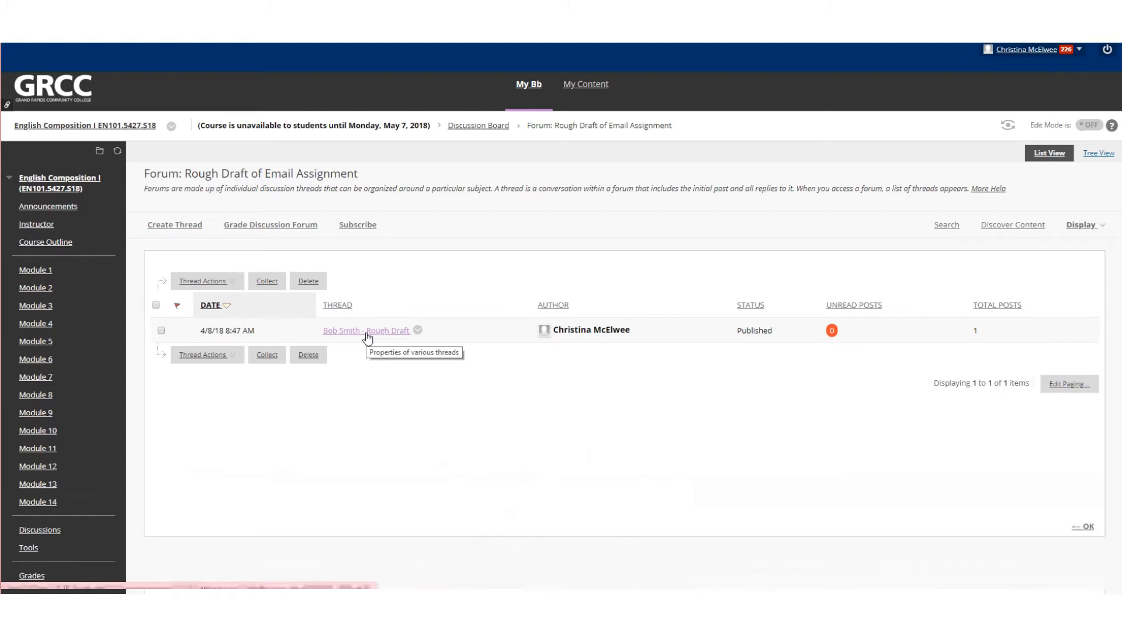
{"action": "mouse_move", "coordinate": [395, 277]}
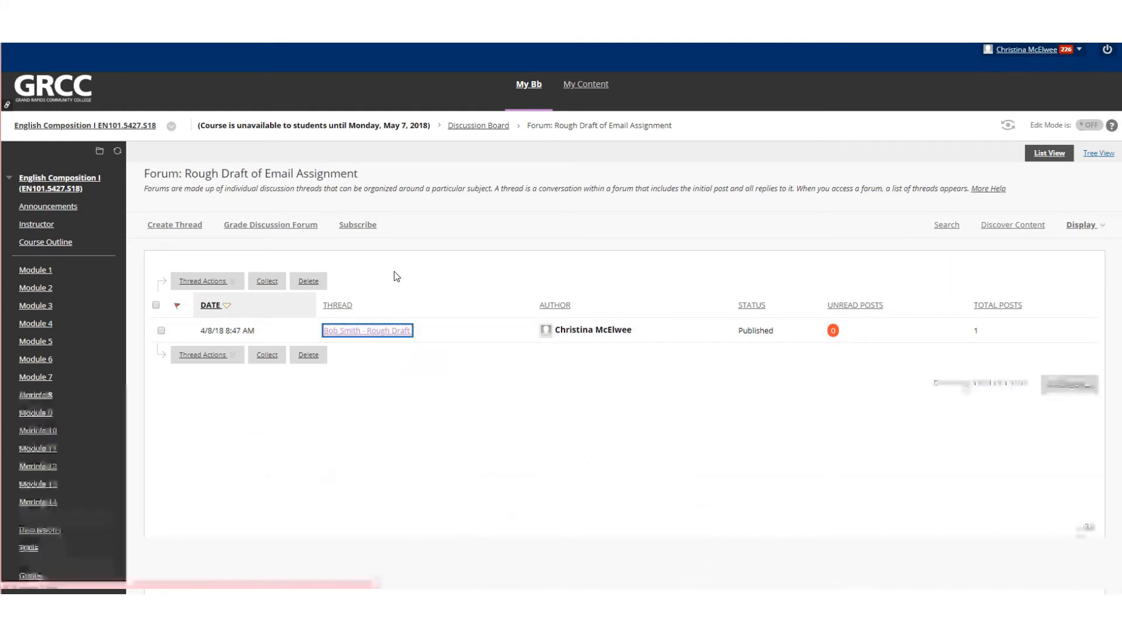
{"action": "left_click", "coordinate": [367, 330]}
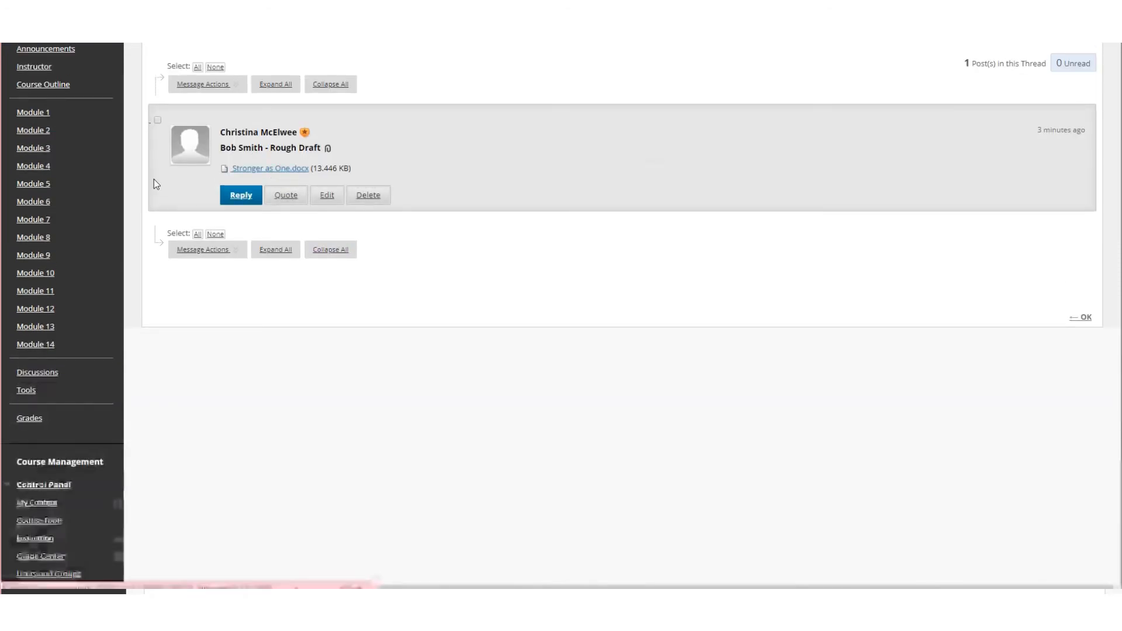
Reply to Bob Smith's post with the pasted peer review questions in the message.
{"action": "left_click", "coordinate": [241, 195]}
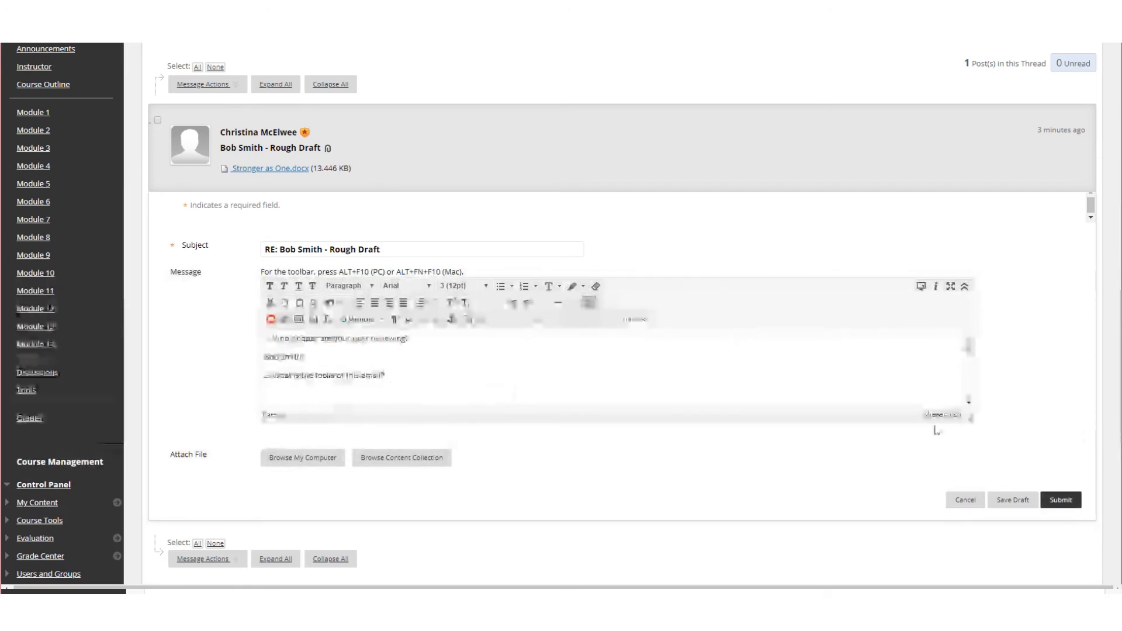
{"action": "scroll", "scroll_direction": "up", "scroll_amount": 3}
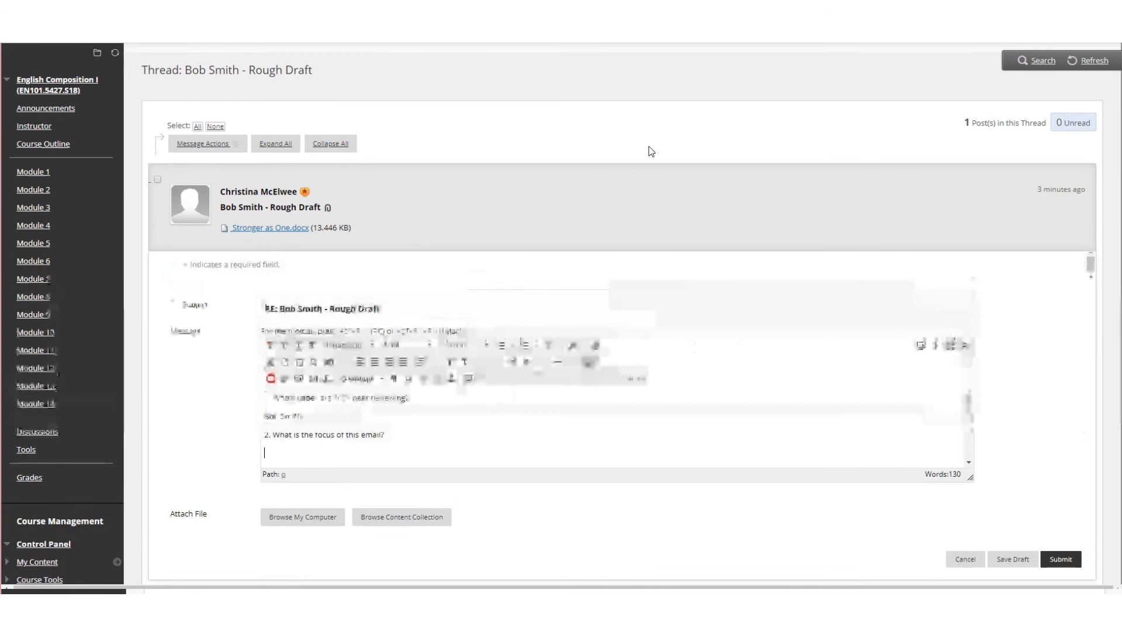
{"action": "scroll", "scroll_direction": "down", "scroll_amount": 3}
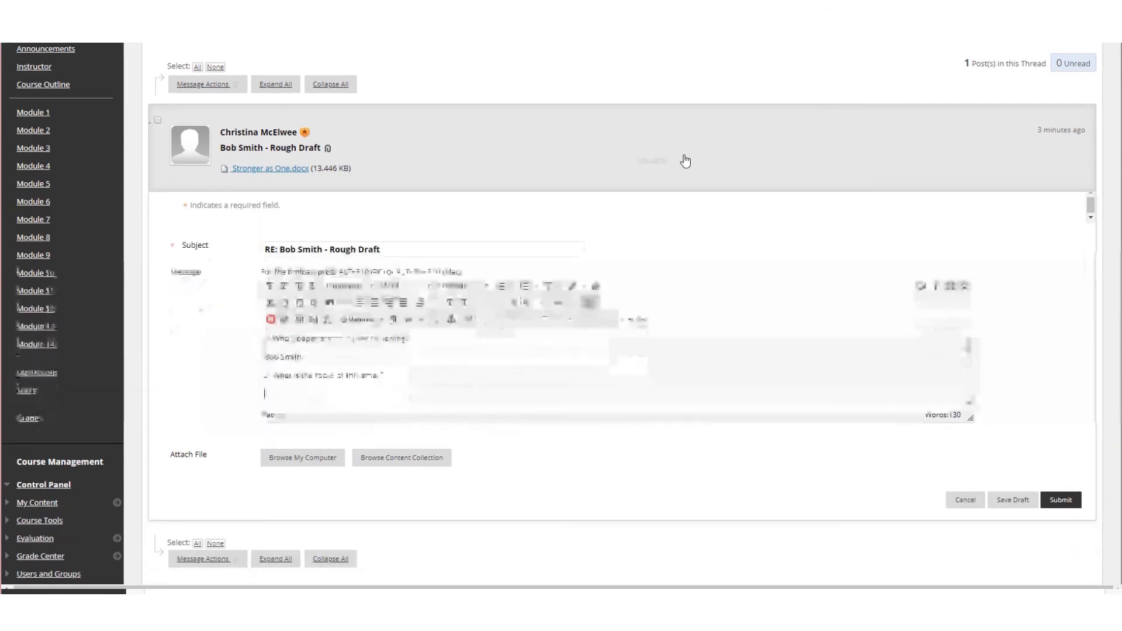
{"action": "mouse_move", "coordinate": [683, 158]}
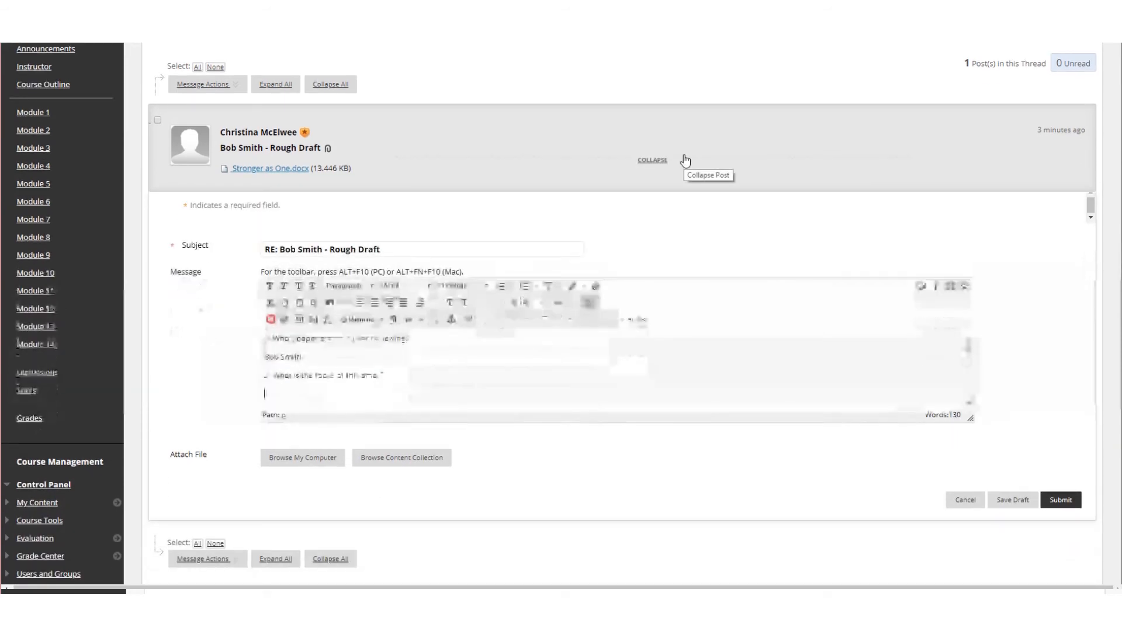